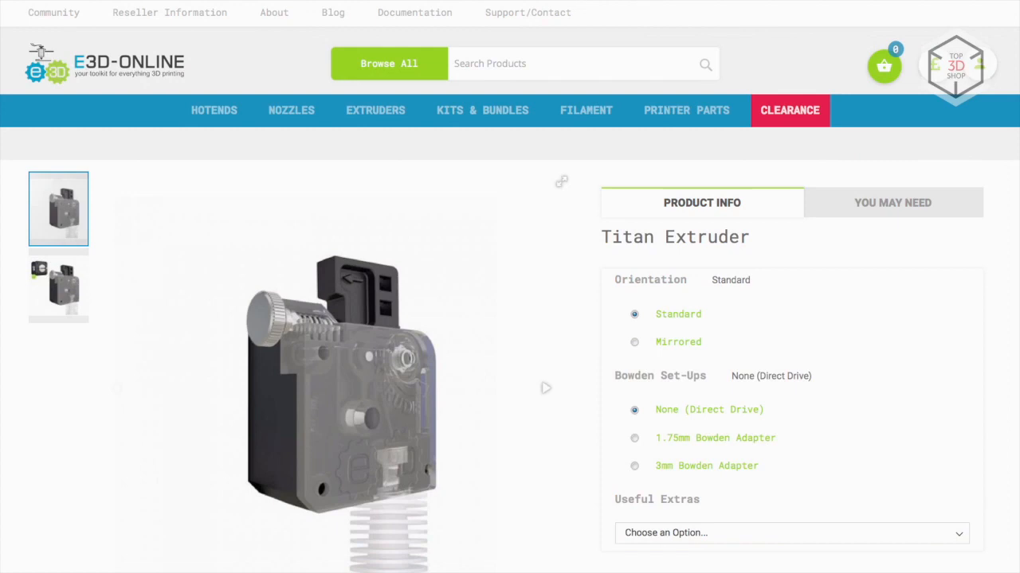
Switch the twisted vase preview colouring from movement speed to Feature Type
{"action": "left_click", "coordinate": [351, 387]}
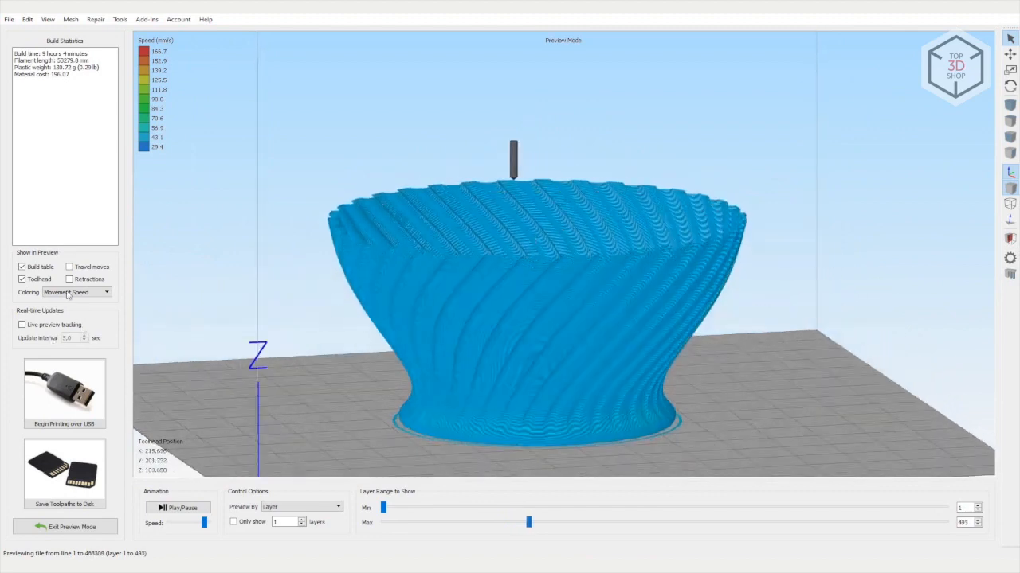
{"action": "left_click", "coordinate": [106, 292]}
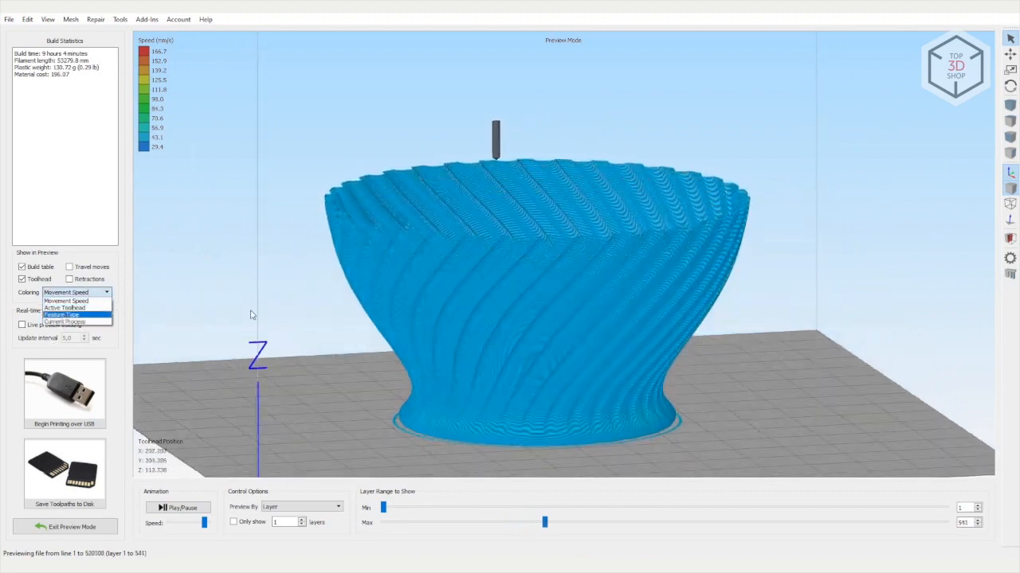
{"action": "left_click", "coordinate": [62, 315]}
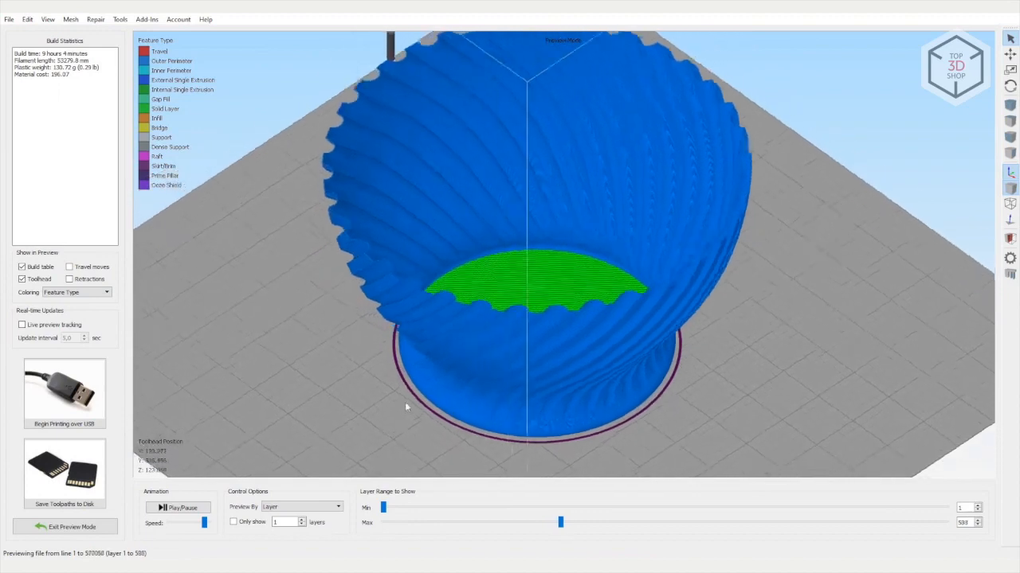